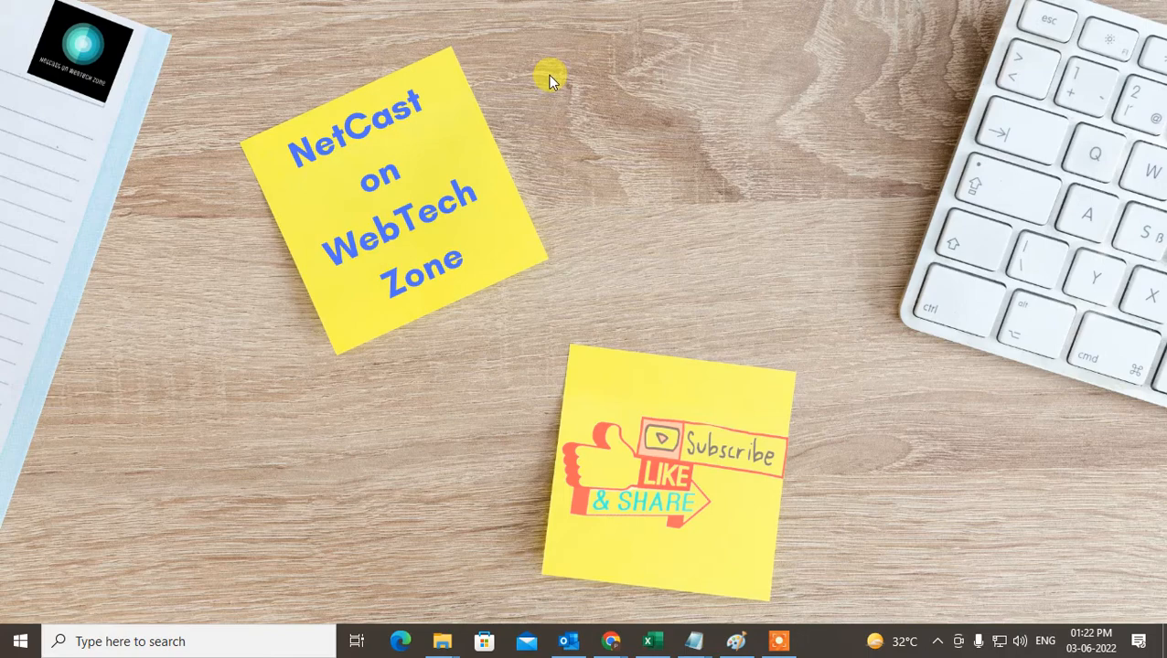
pyautogui.moveTo(594, 160)
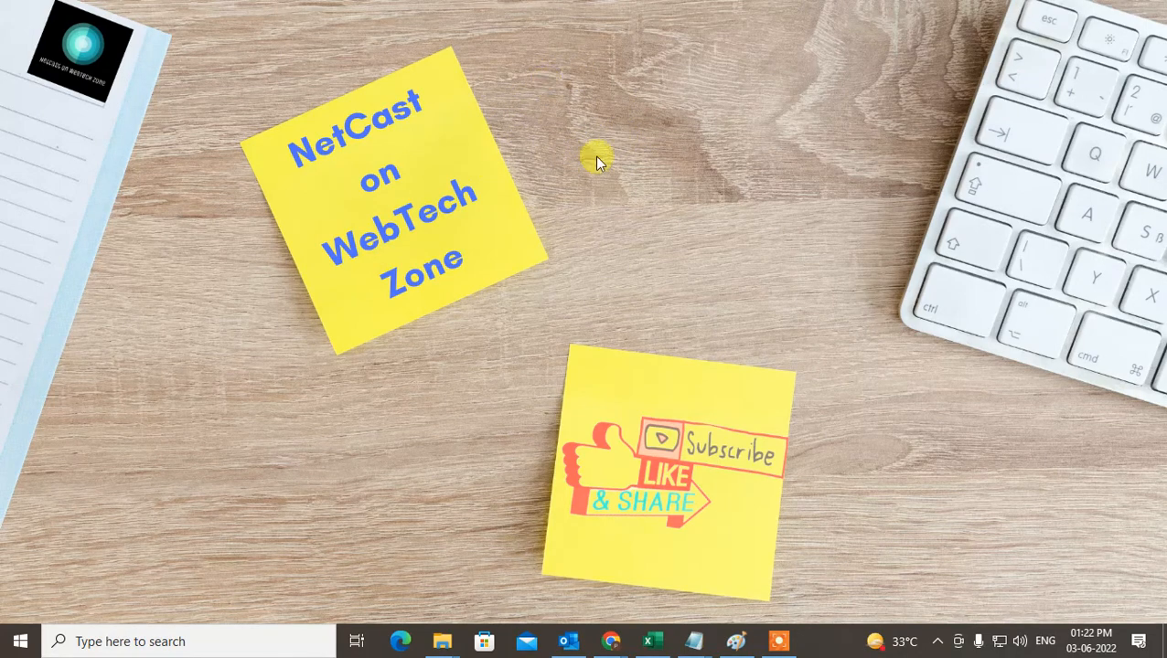
# - Launch Outlook from the taskbar to show the account folders and message list
pyautogui.click(568, 641)
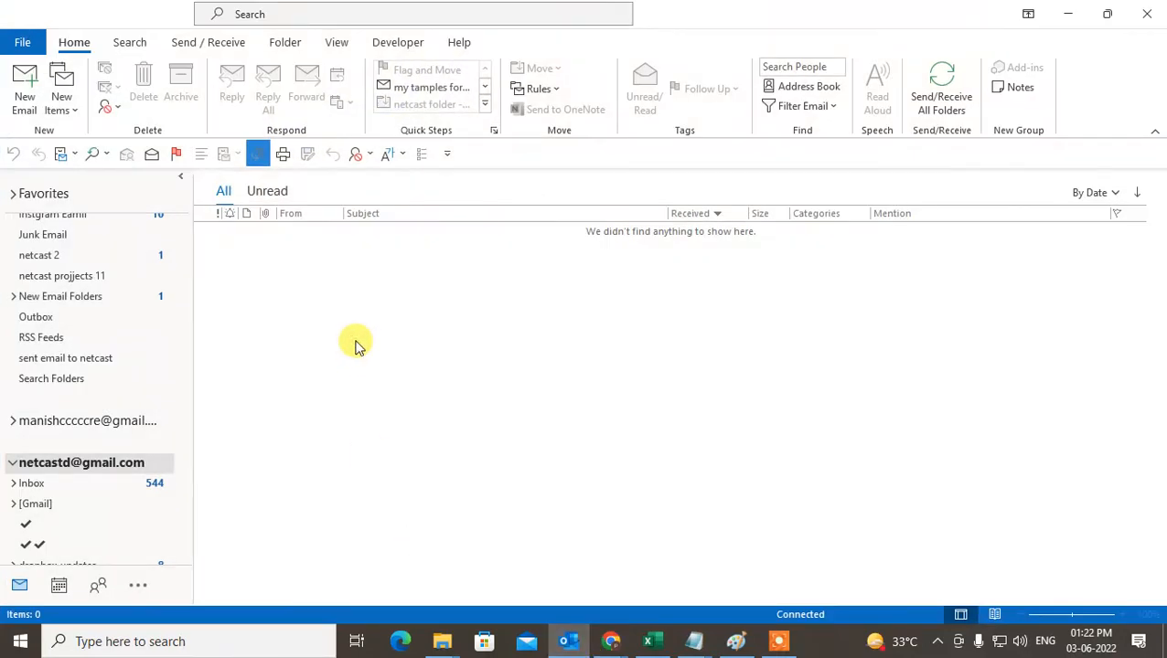